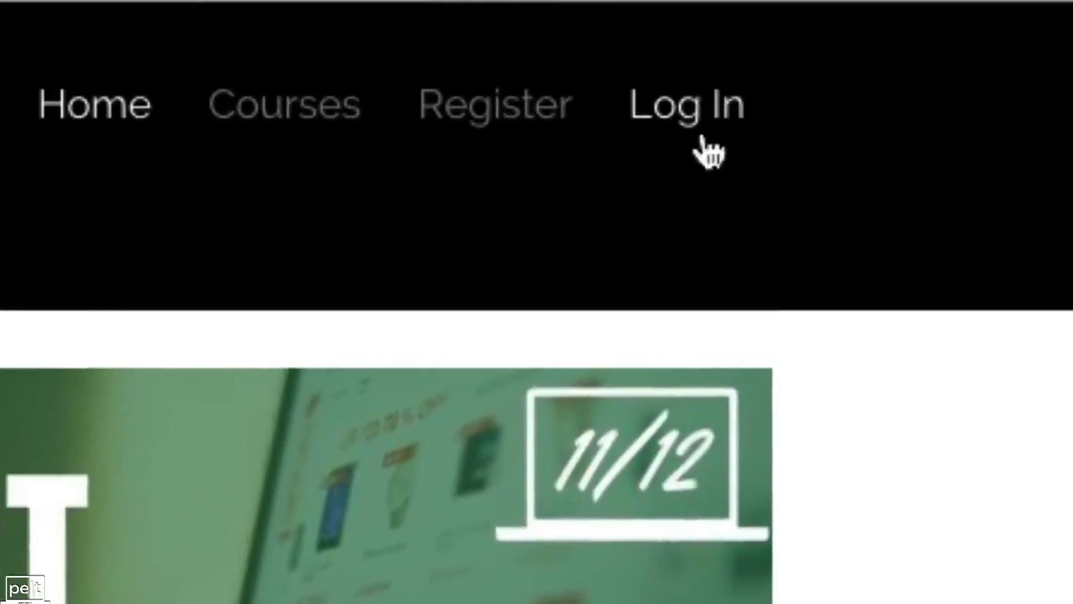
Step: Go to the pelt.co login page from the menu and submit its login form
{"action": "left_click", "coordinate": [686, 105]}
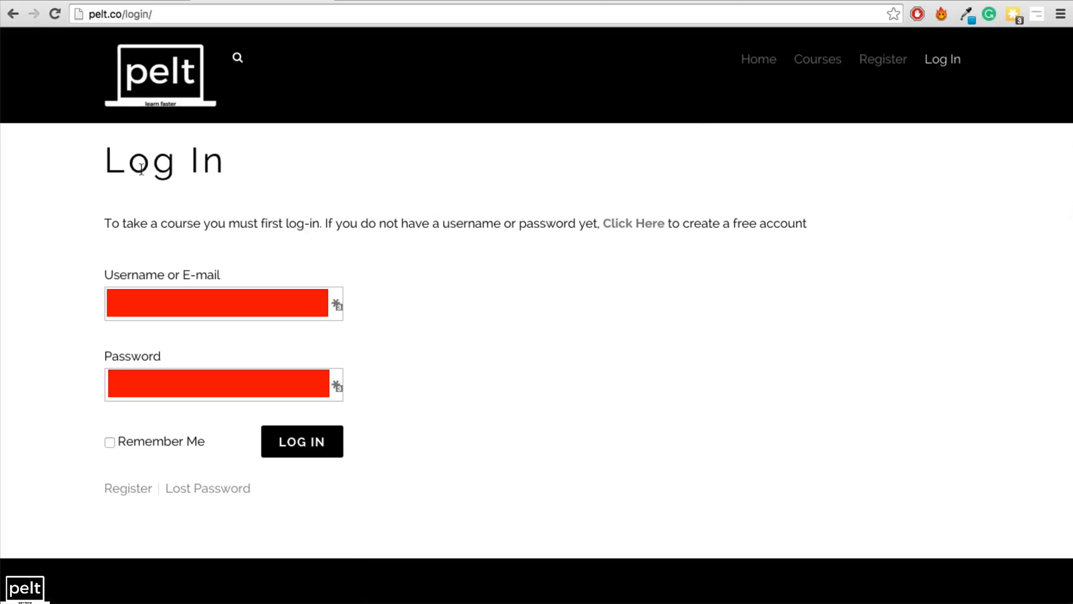
{"action": "left_click", "coordinate": [301, 441]}
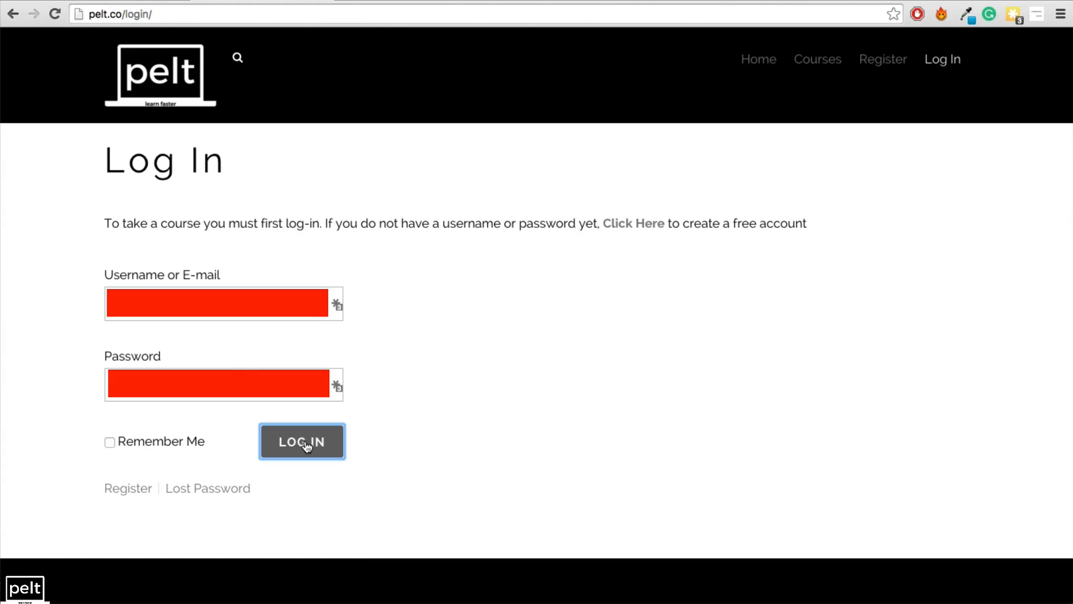
{"action": "left_click", "coordinate": [301, 441]}
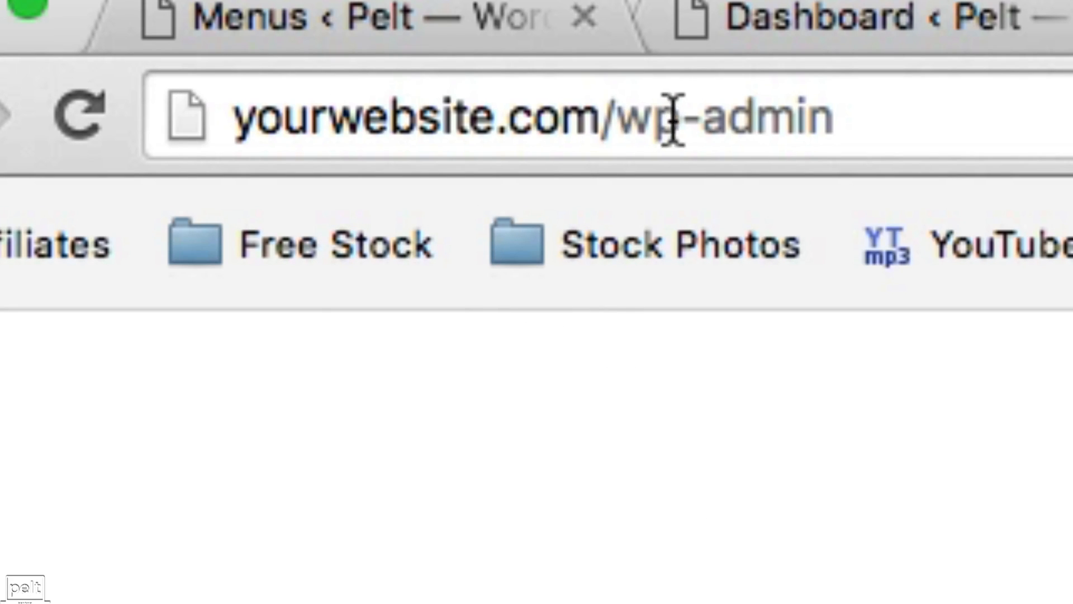
Step: Edit the browser address to yourwebsite.com/wp-admin to reach the dashboard
{"action": "double_click", "coordinate": [418, 116]}
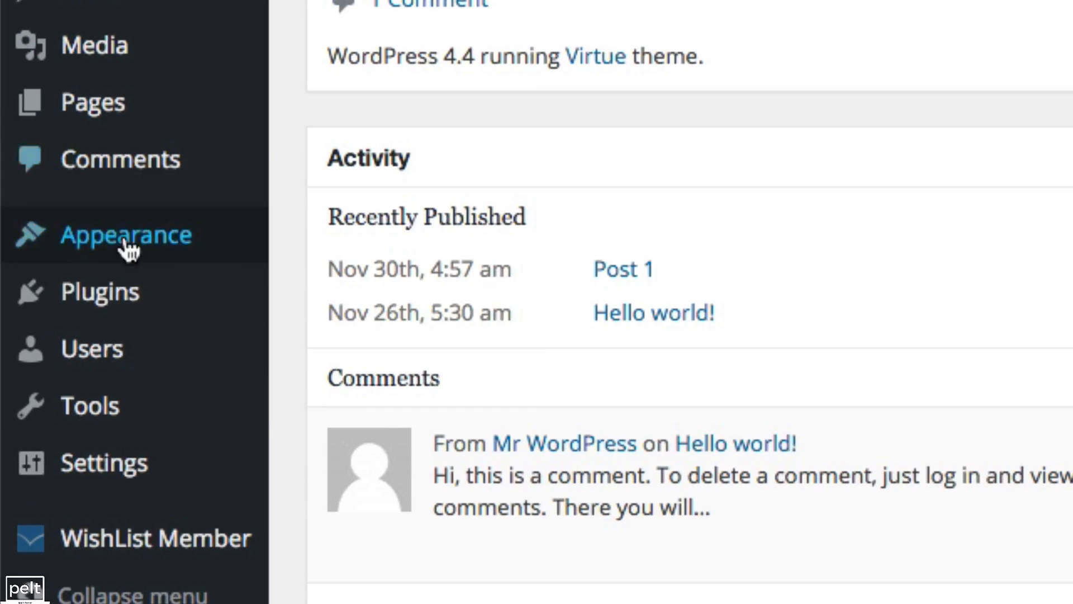
{"action": "mouse_move", "coordinate": [99, 291]}
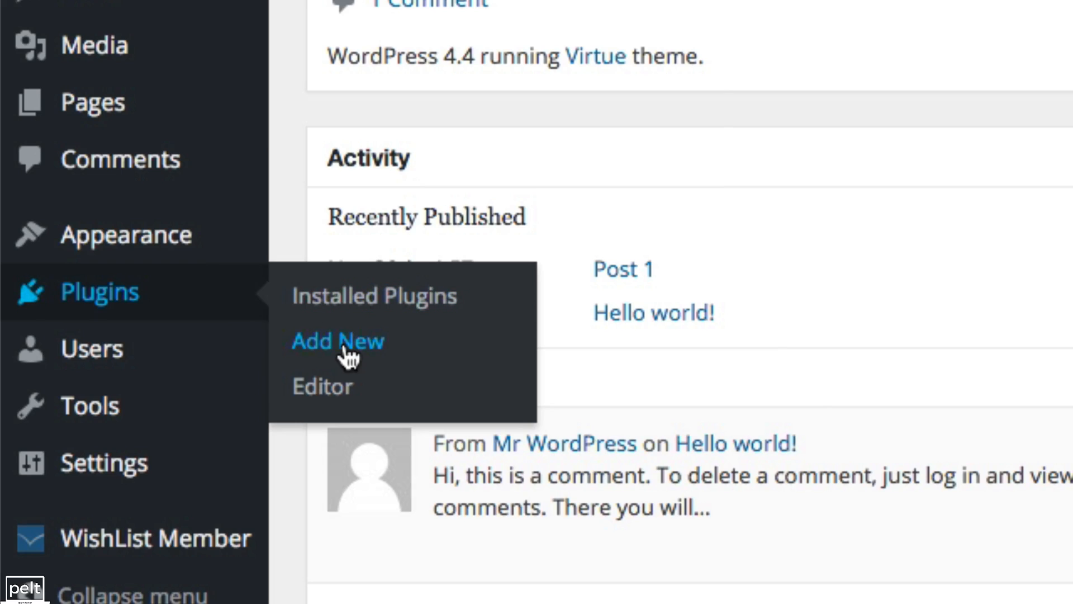
Step: Search Add New plugins for 'theme my login' and install it
{"action": "left_click", "coordinate": [338, 341]}
{"action": "type", "text": "theme my login"}
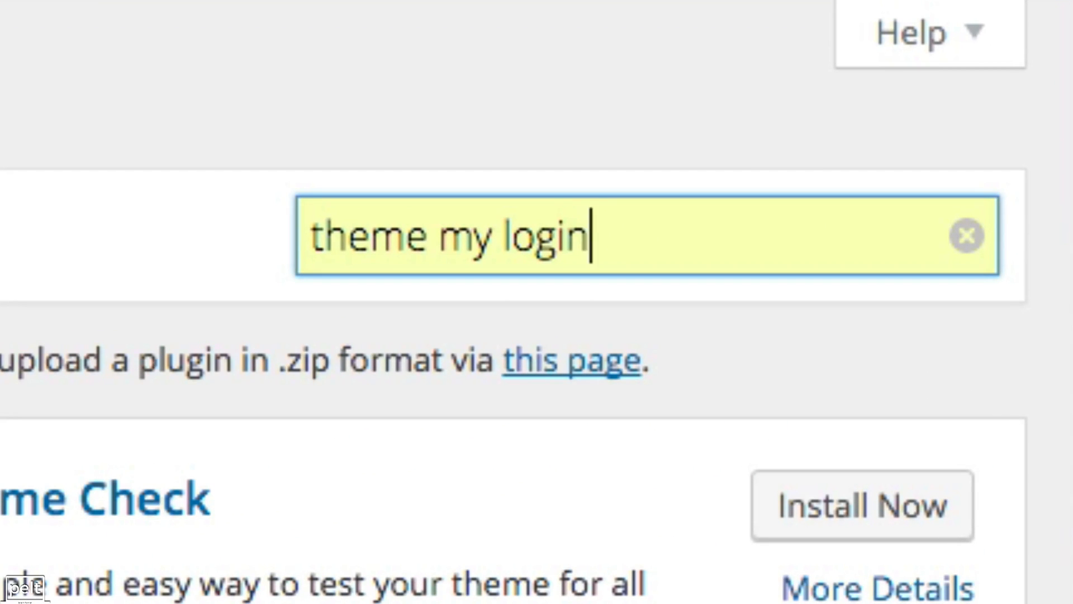
{"action": "key", "text": "Enter"}
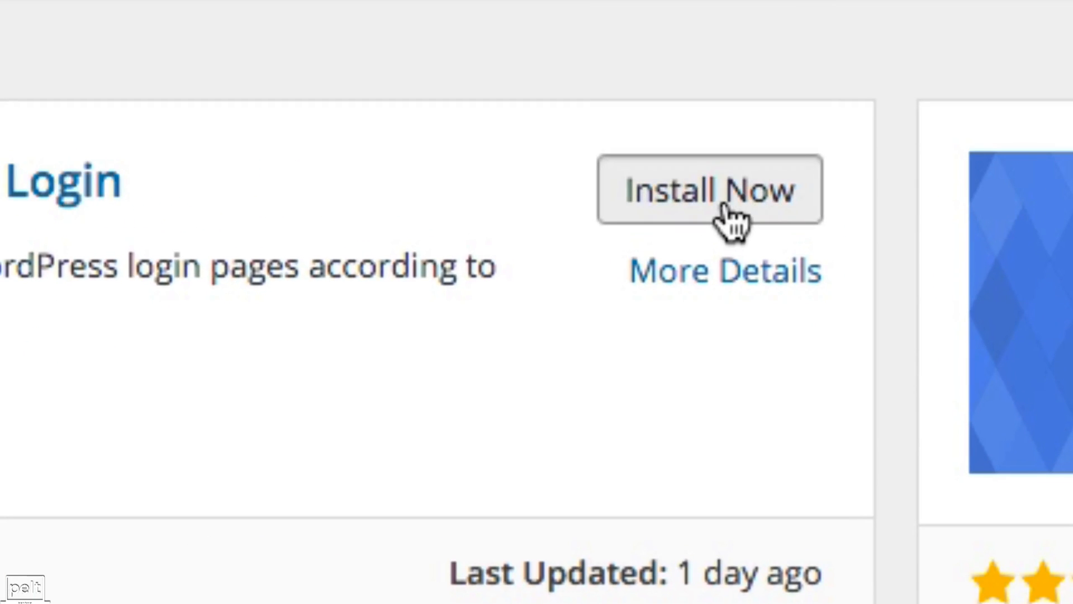
{"action": "left_click", "coordinate": [710, 190]}
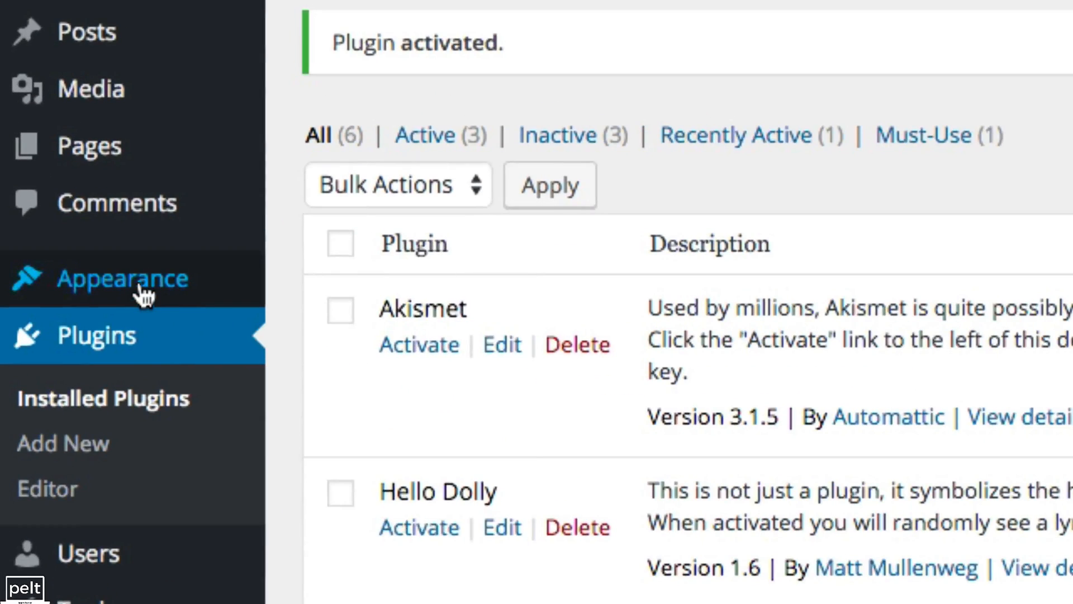
{"action": "mouse_move", "coordinate": [121, 278]}
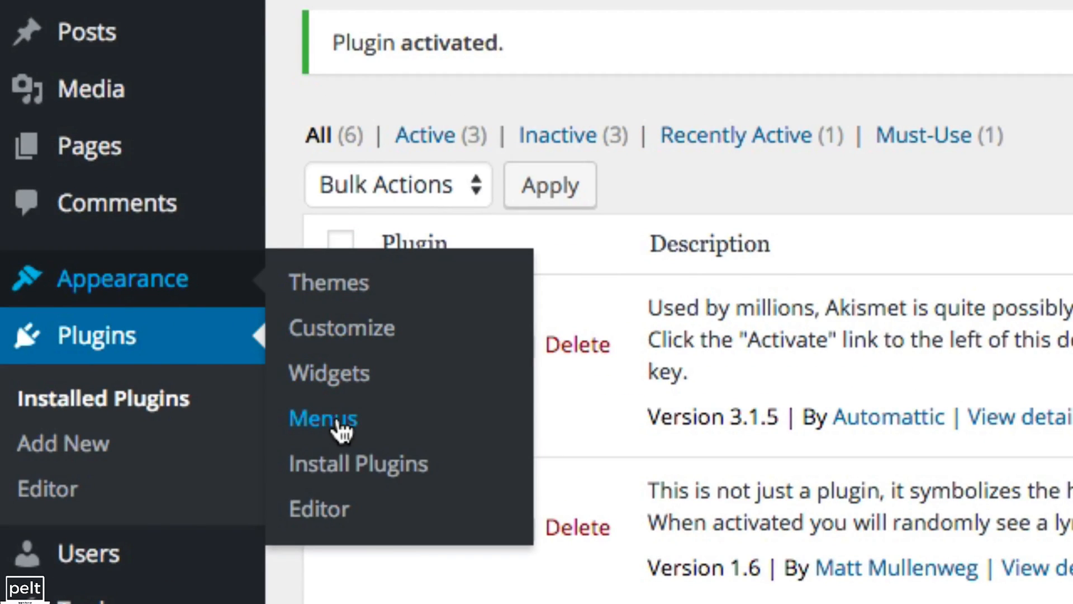
Step: Add the Log In page to the Default Menu and save the menu
{"action": "left_click", "coordinate": [323, 418]}
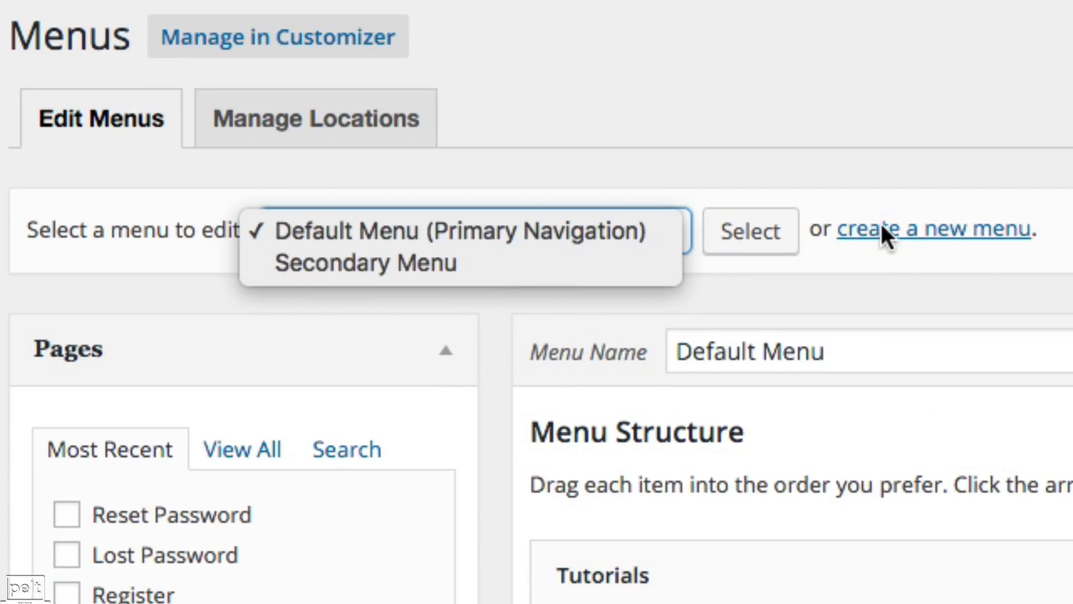
{"action": "mouse_move", "coordinate": [927, 246]}
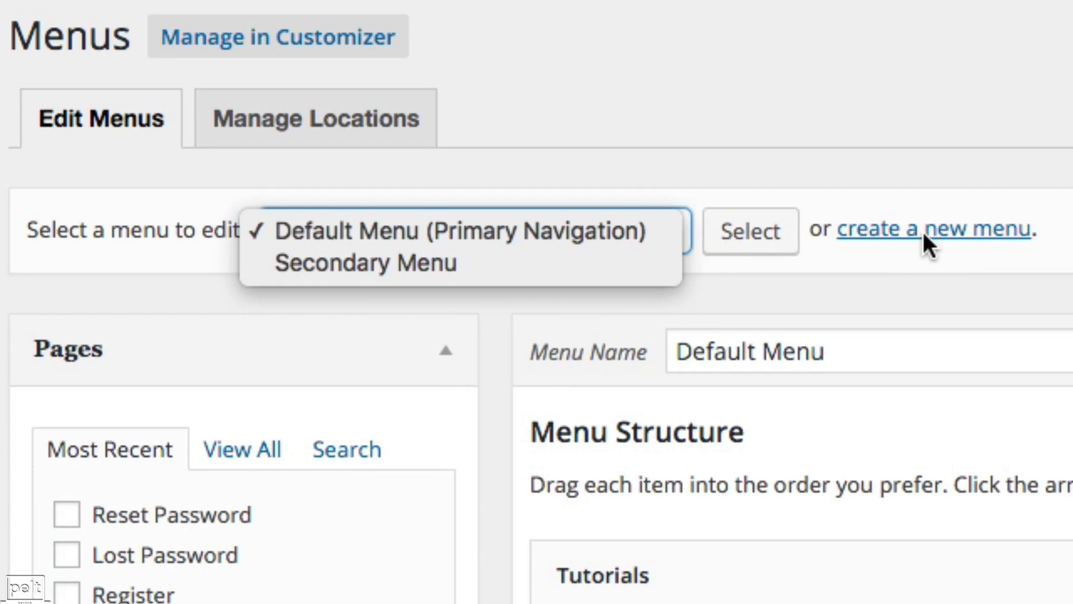
{"action": "scroll", "scroll_direction": "down", "scroll_amount": 3}
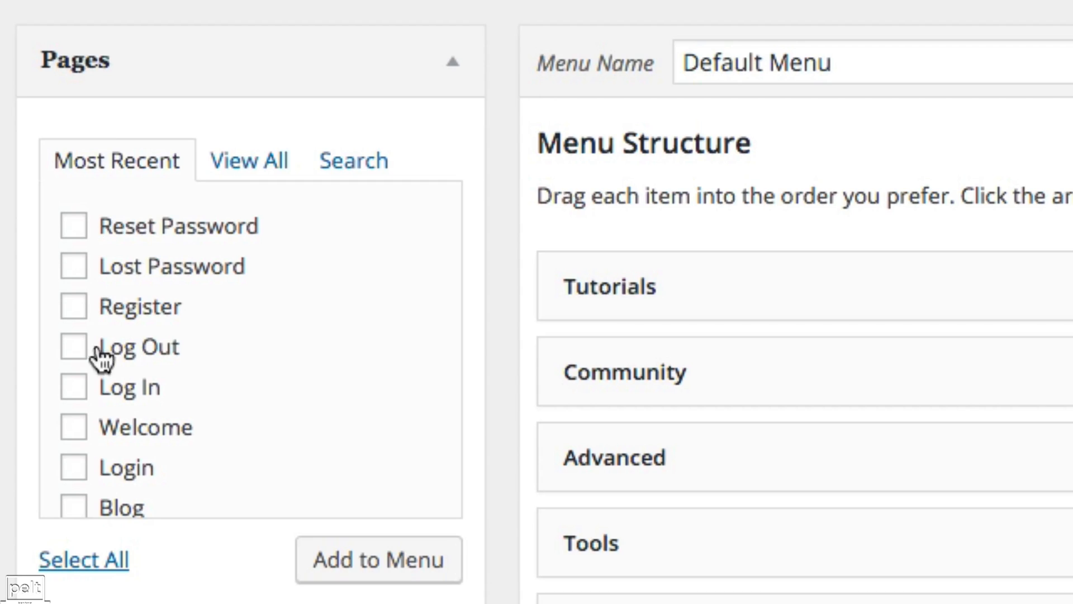
{"action": "left_click", "coordinate": [74, 387]}
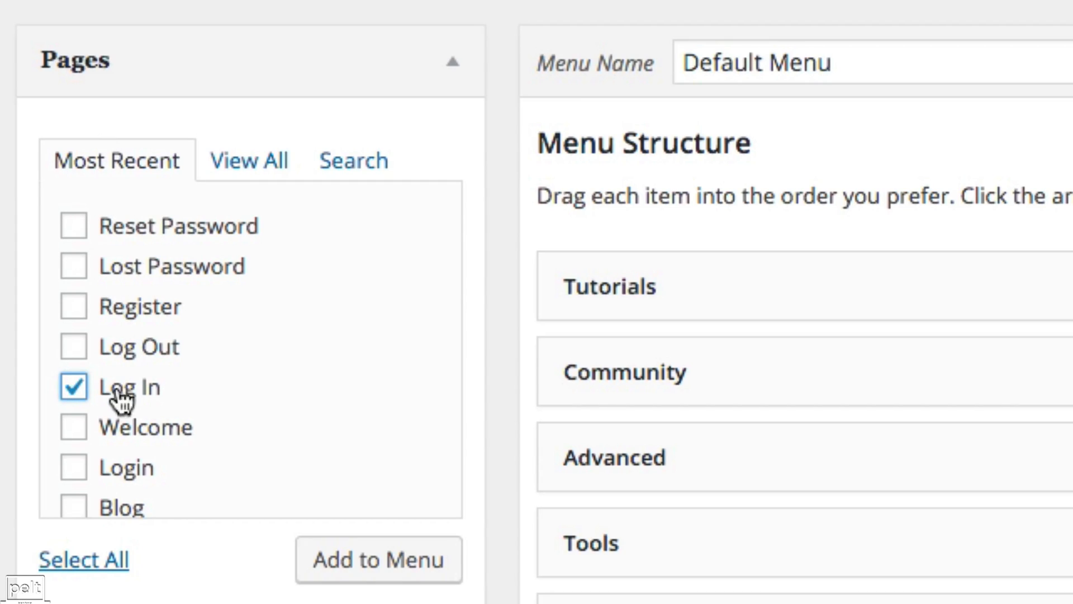
{"action": "mouse_move", "coordinate": [356, 531]}
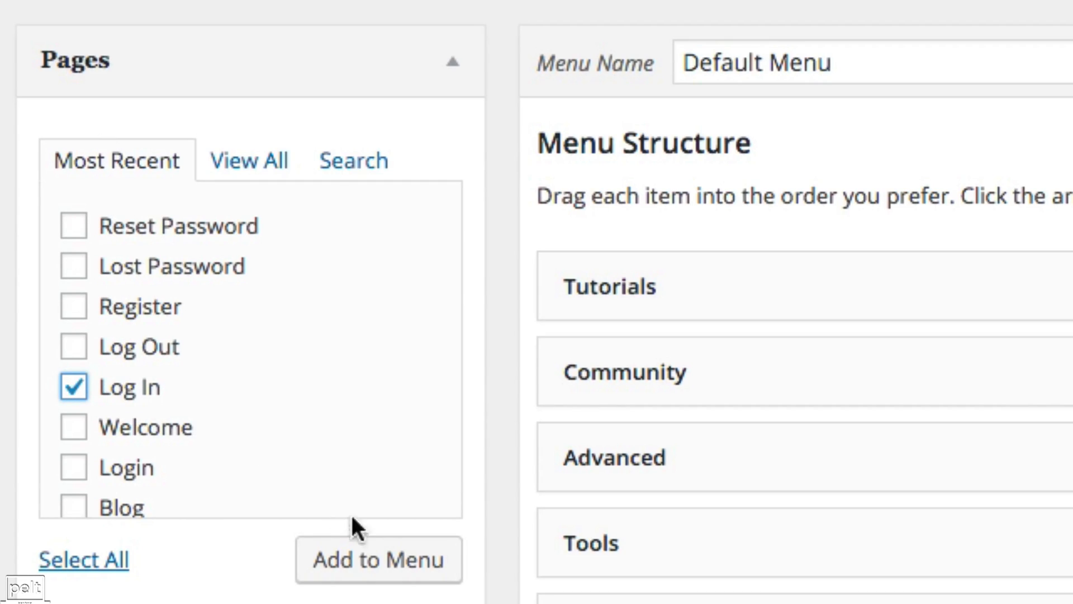
{"action": "left_click", "coordinate": [378, 559]}
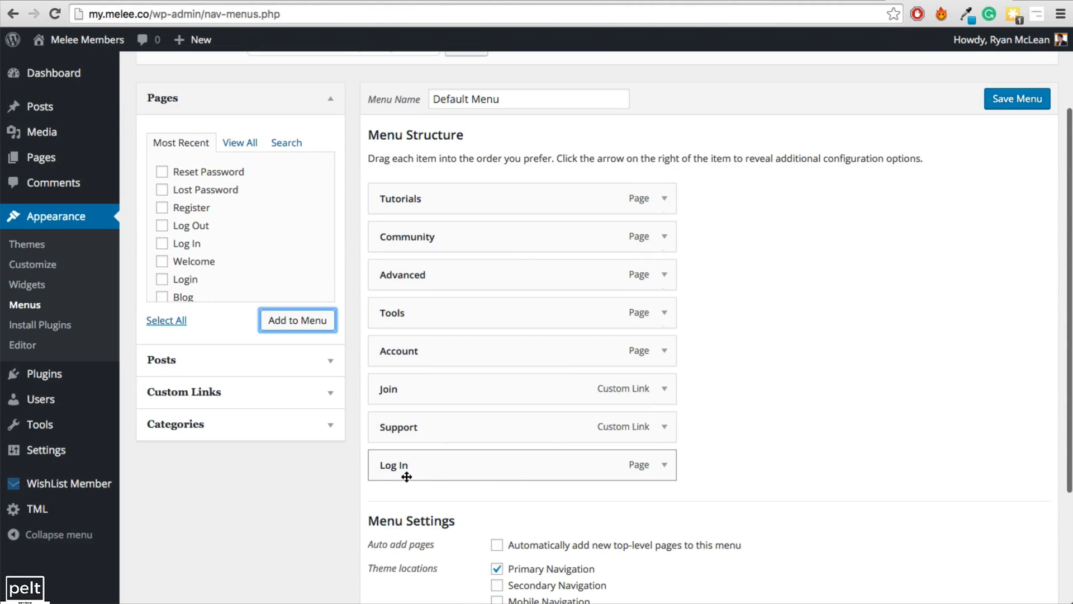
{"action": "mouse_move", "coordinate": [975, 143]}
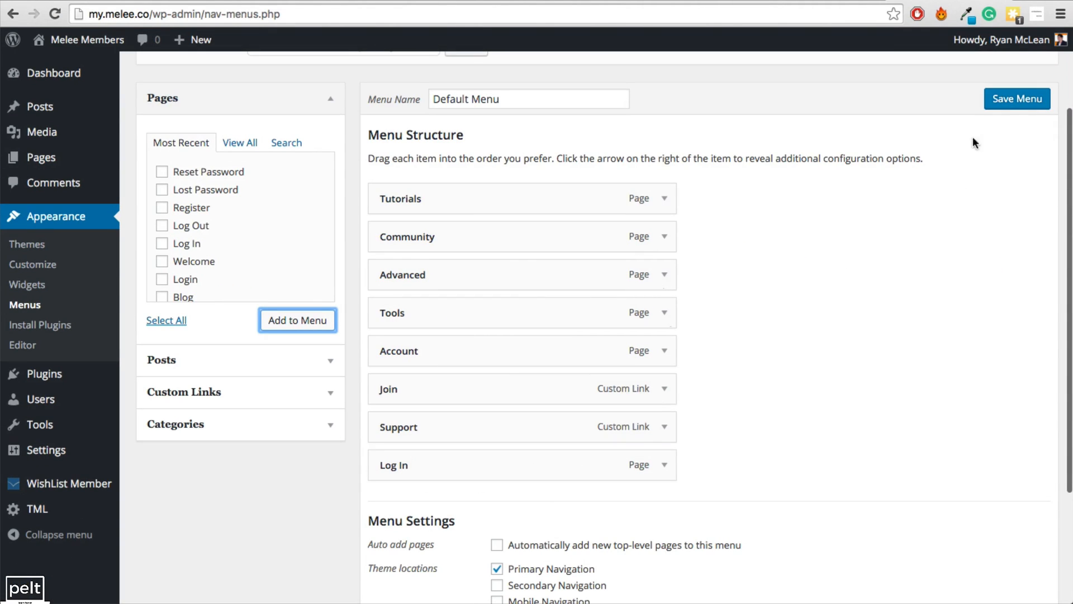
{"action": "left_click", "coordinate": [1017, 98]}
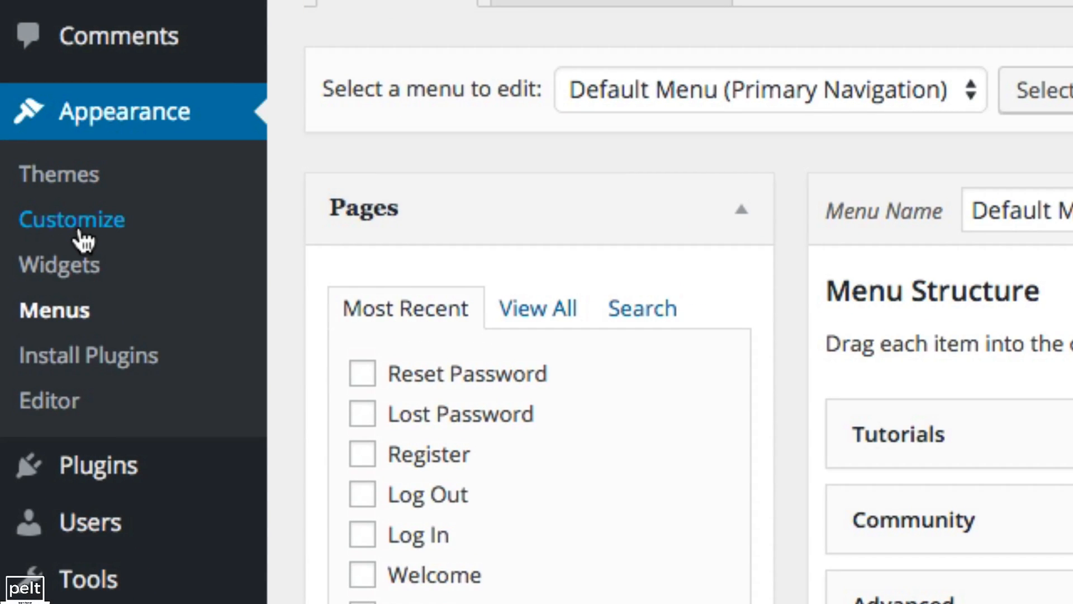
Step: Set Default Menu as the Primary Navigation location in the customizer
{"action": "left_click", "coordinate": [73, 219]}
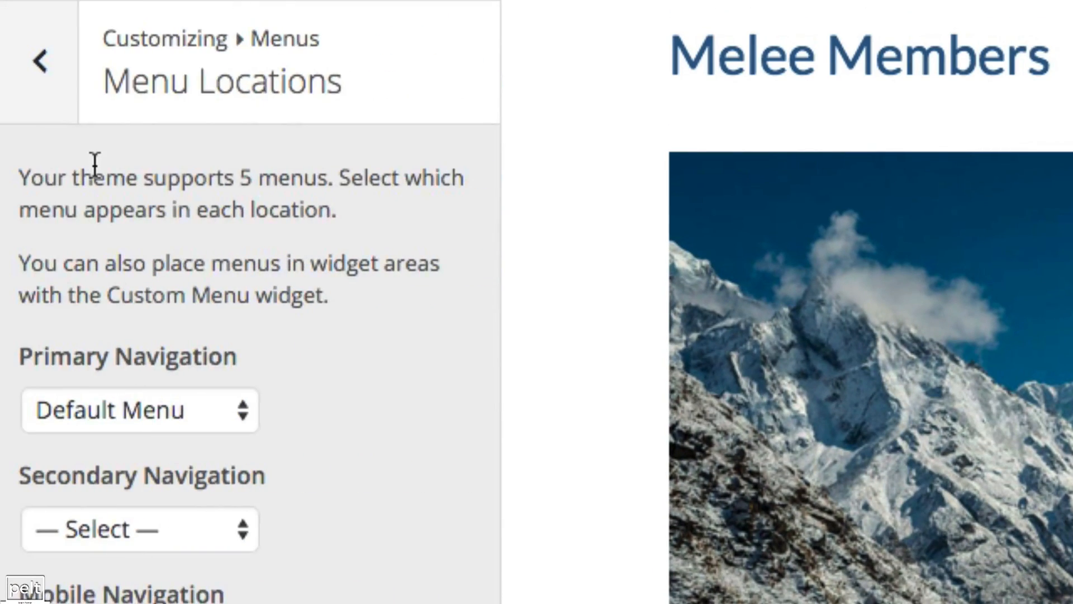
{"action": "left_click", "coordinate": [140, 410]}
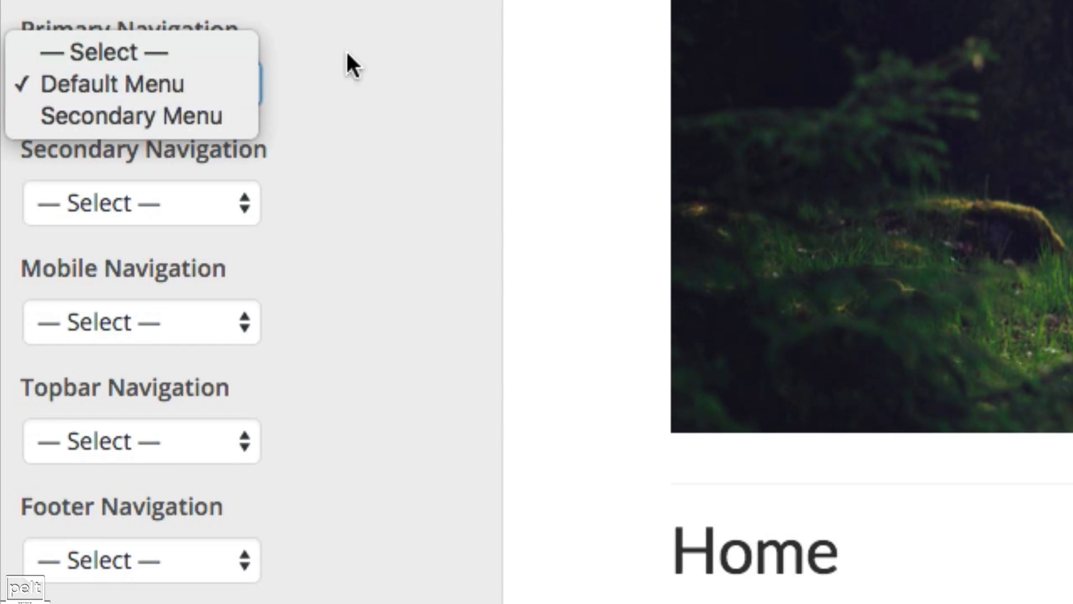
{"action": "left_click", "coordinate": [112, 83]}
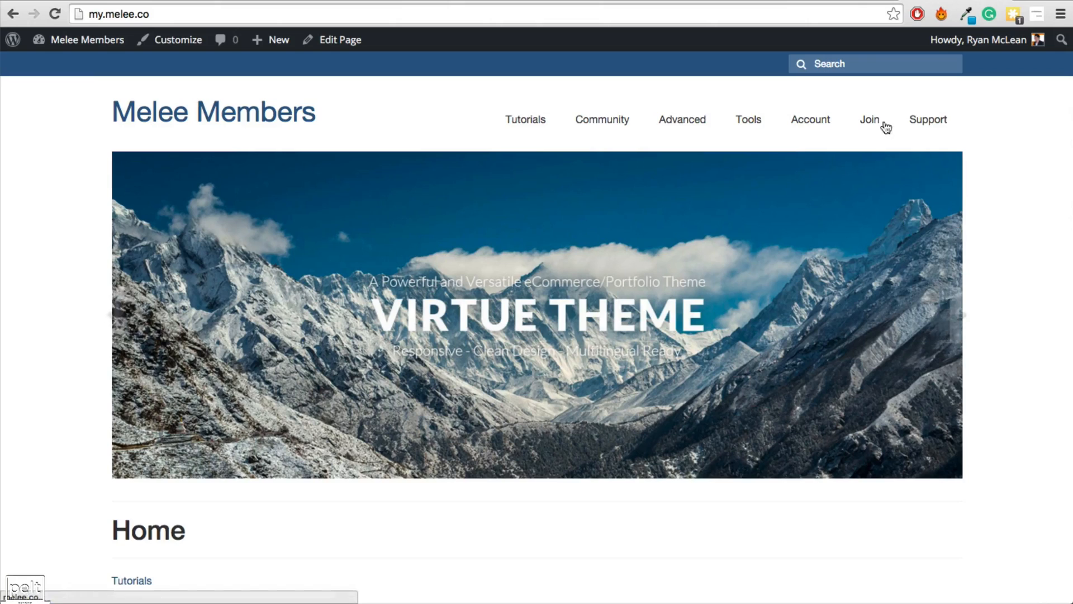
Step: Visit Melee Members logged out and follow the navigation's Log In item
{"action": "left_click", "coordinate": [277, 39]}
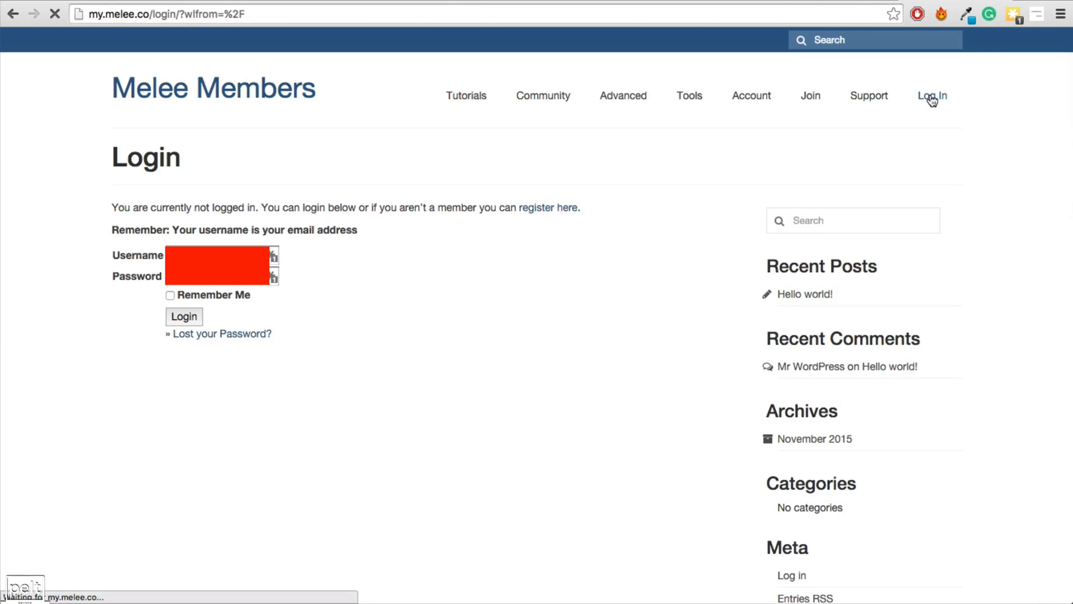
{"action": "left_click", "coordinate": [932, 95]}
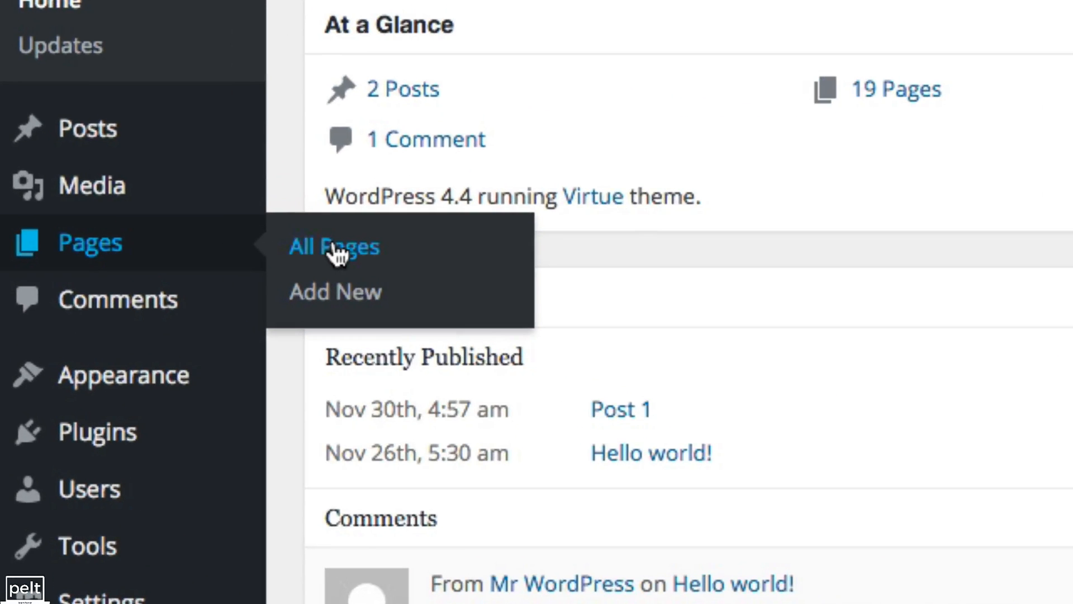
Step: From All Pages, edit the Log In page to view its form
{"action": "left_click", "coordinate": [334, 247]}
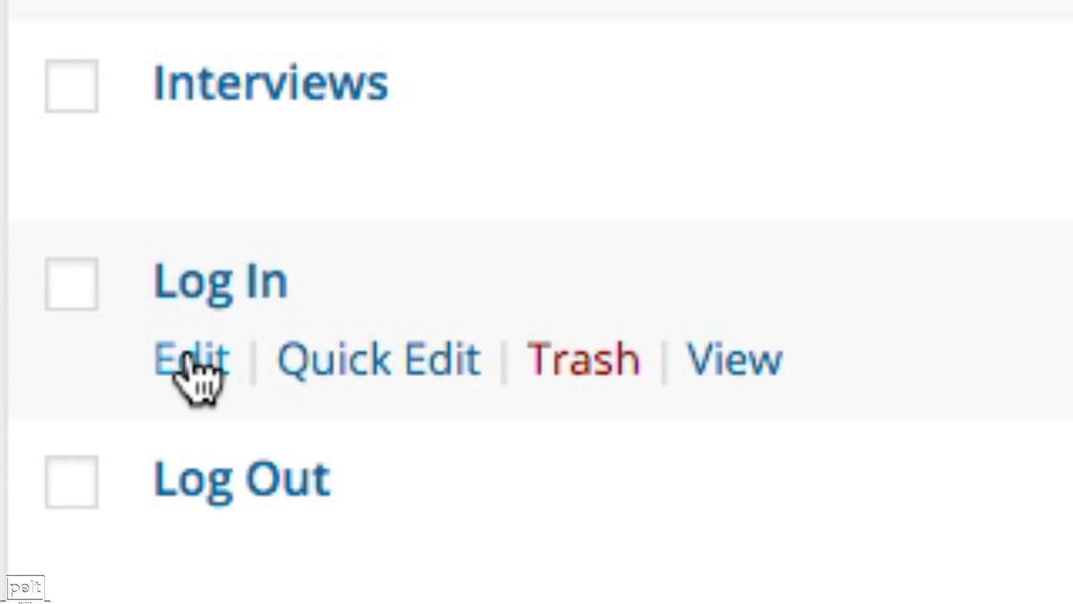
{"action": "left_click", "coordinate": [192, 358]}
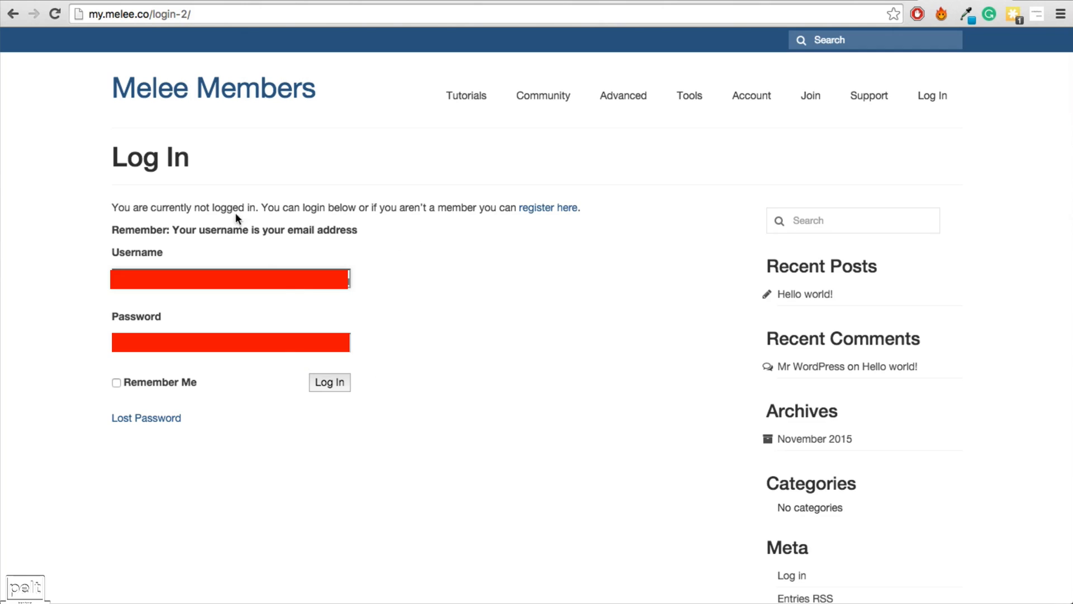
{"action": "mouse_move", "coordinate": [306, 411]}
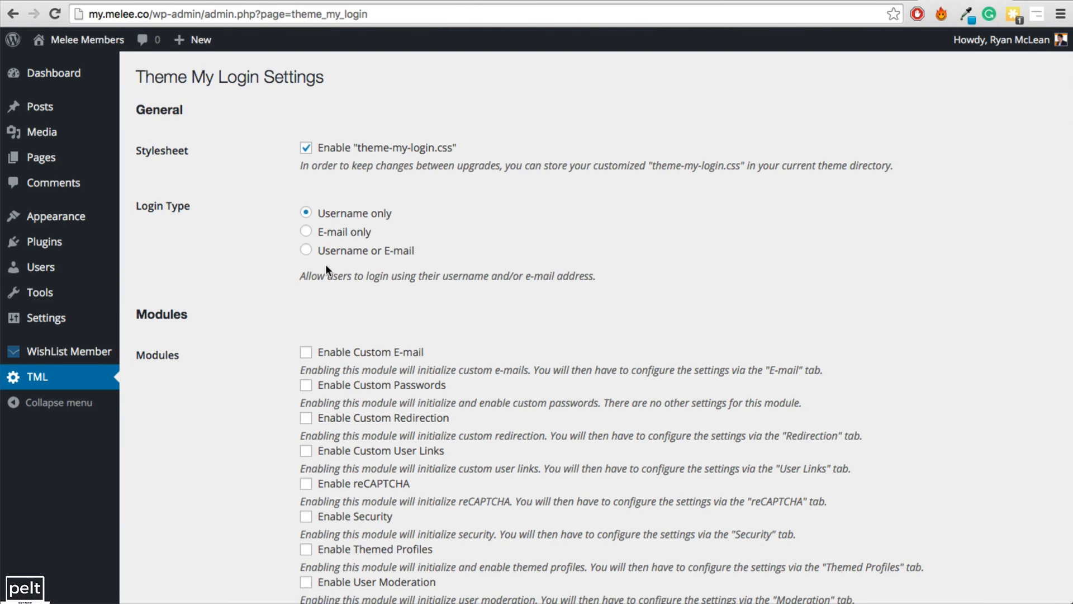
{"action": "mouse_move", "coordinate": [321, 235]}
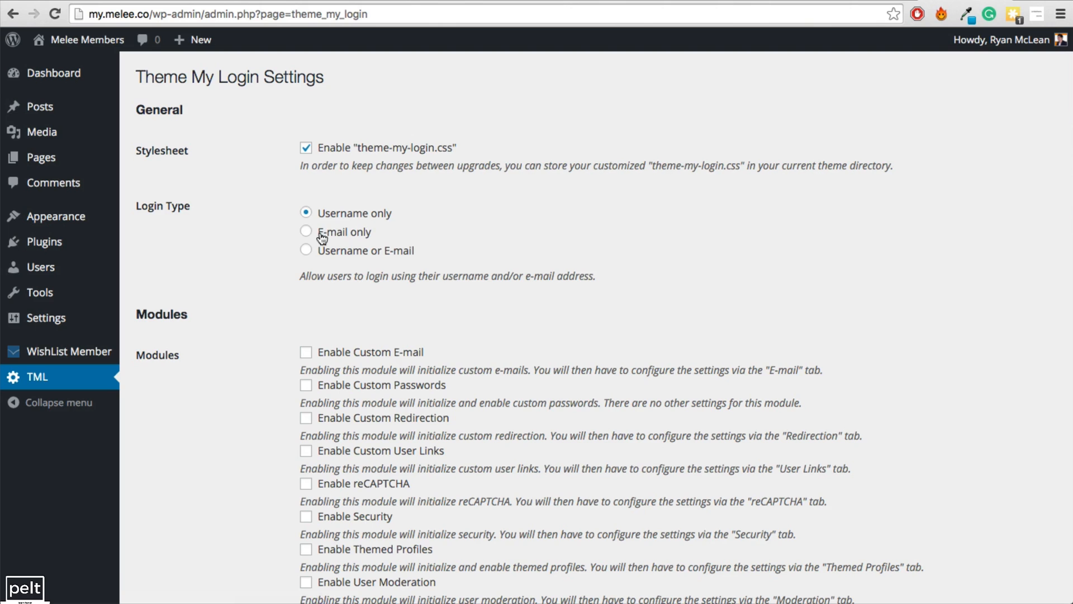
{"action": "mouse_move", "coordinate": [396, 247]}
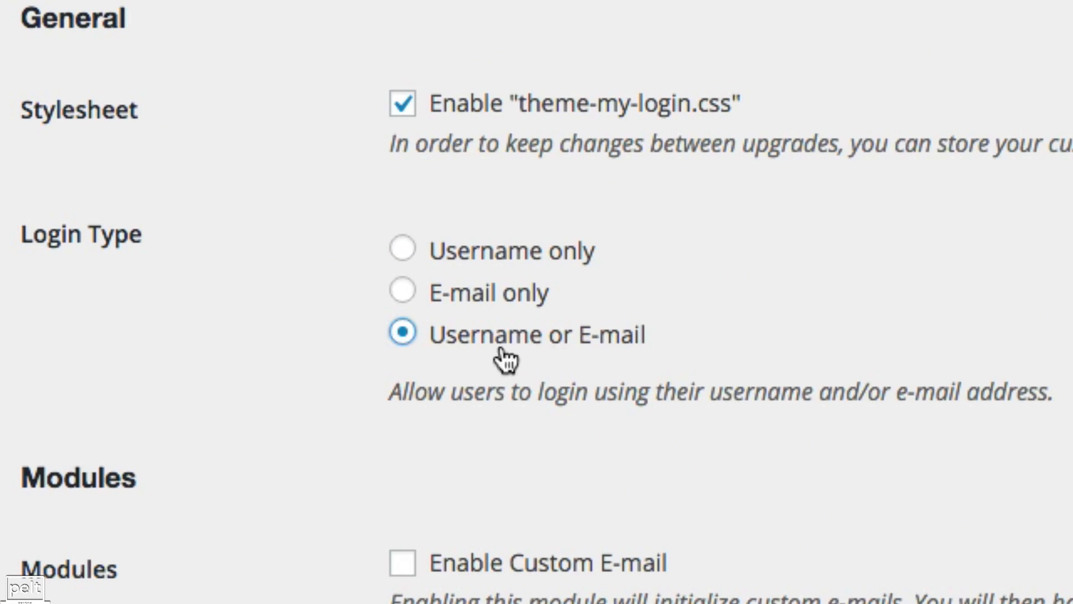
Step: Save Theme My Login's Login Type as 'Username or E-mail'
{"action": "scroll", "scroll_direction": "down", "scroll_amount": 3}
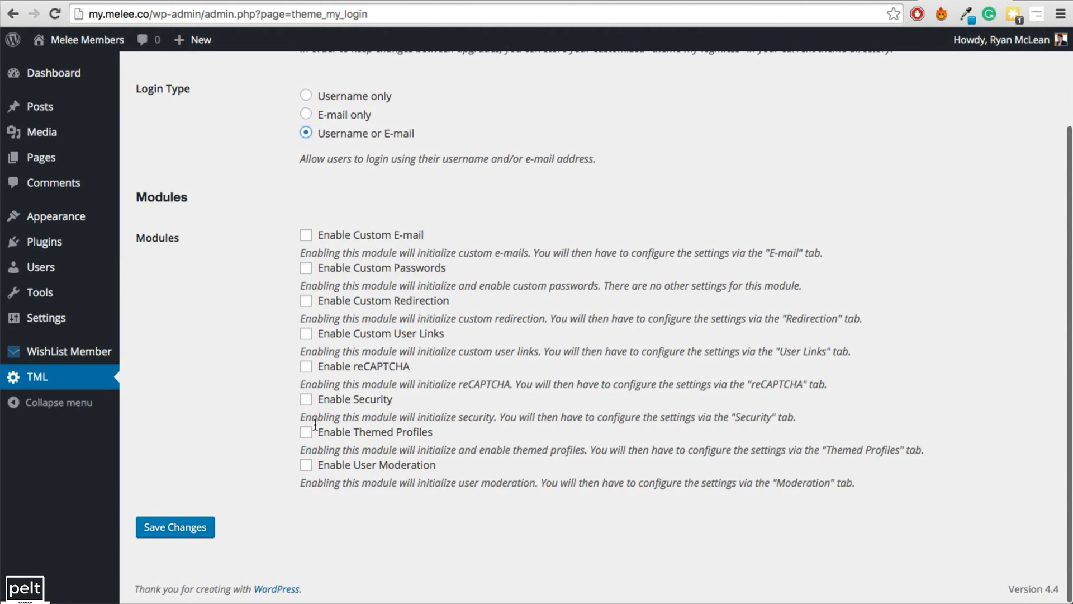
{"action": "left_click", "coordinate": [175, 527]}
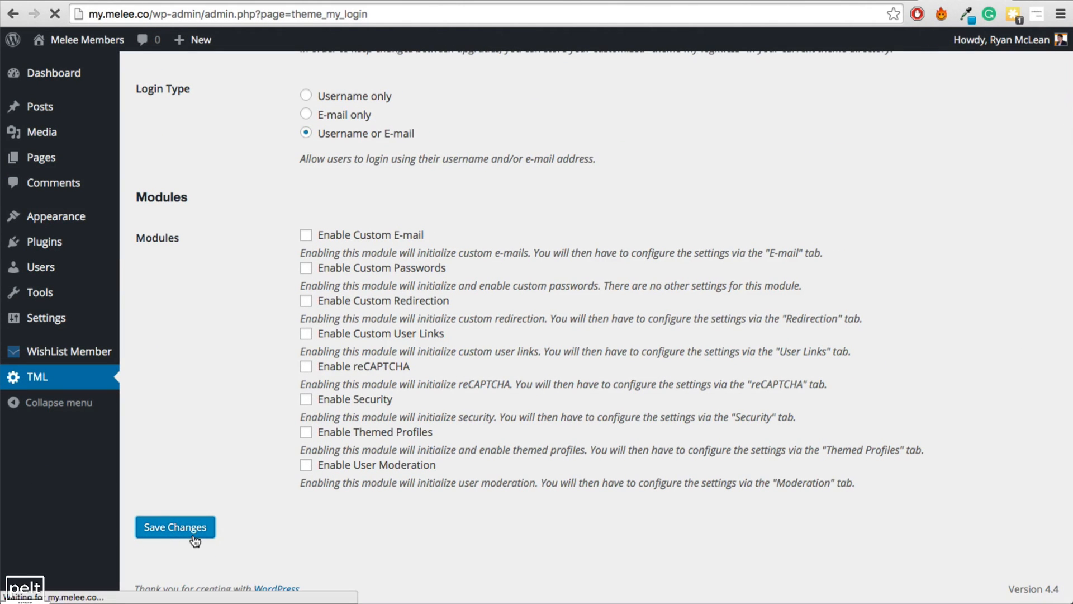
{"action": "left_click", "coordinate": [174, 527]}
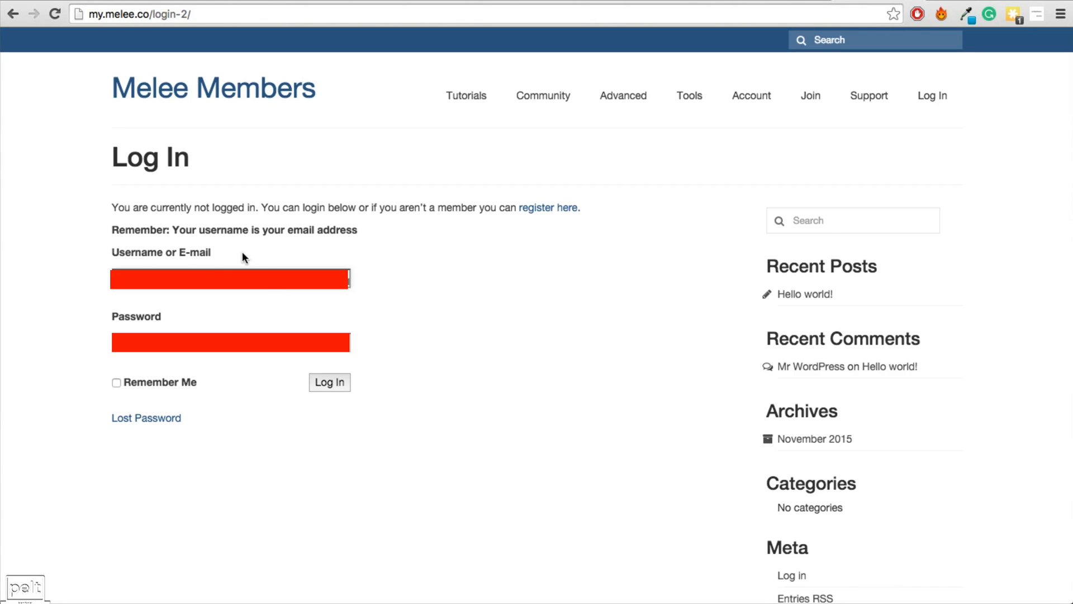
{"action": "mouse_move", "coordinate": [190, 360]}
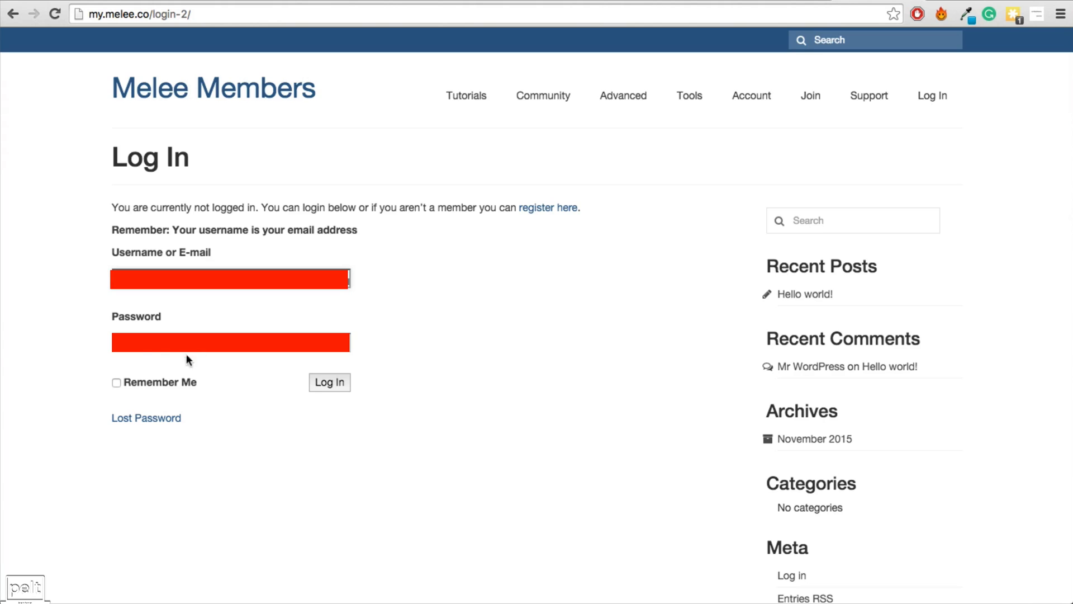